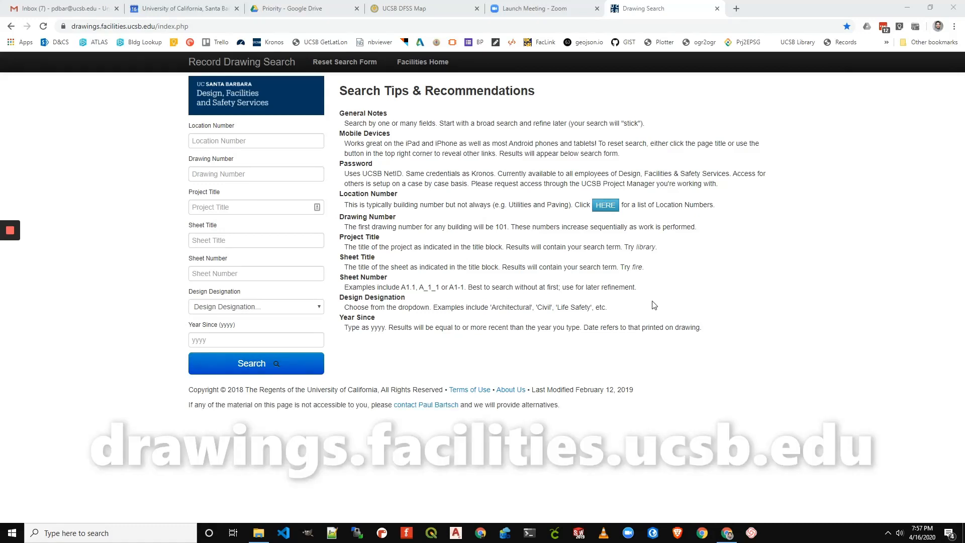
{"action": "mouse_move", "coordinate": [262, 151]}
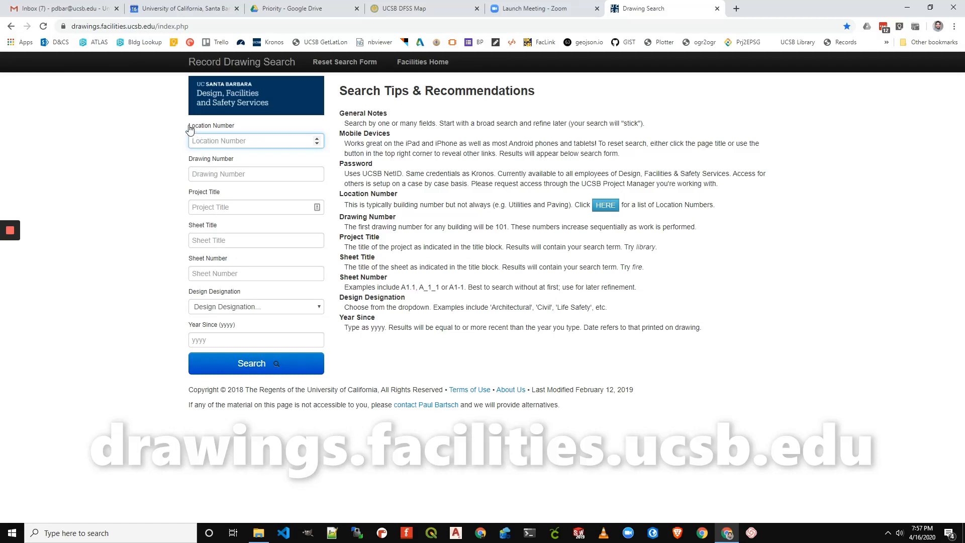
Look up the Location Number Categories list and identify 19 as Reclaimed Water.
{"action": "left_click", "coordinate": [254, 141]}
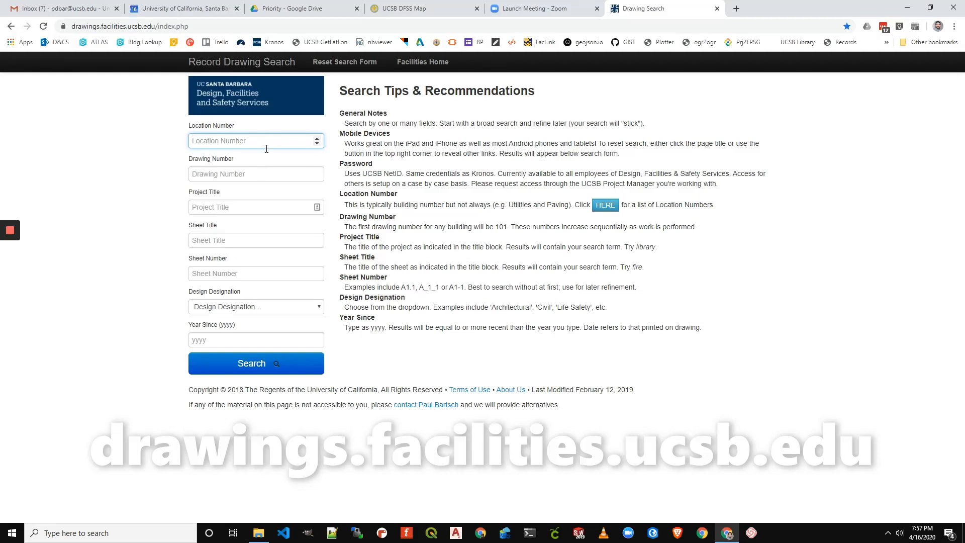
{"action": "mouse_move", "coordinate": [269, 141]}
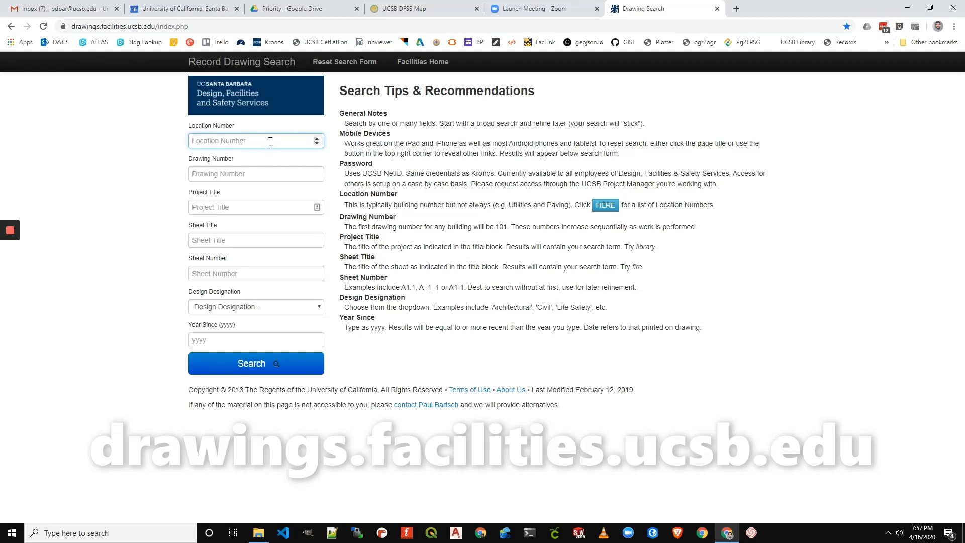
{"action": "left_click", "coordinate": [255, 141]}
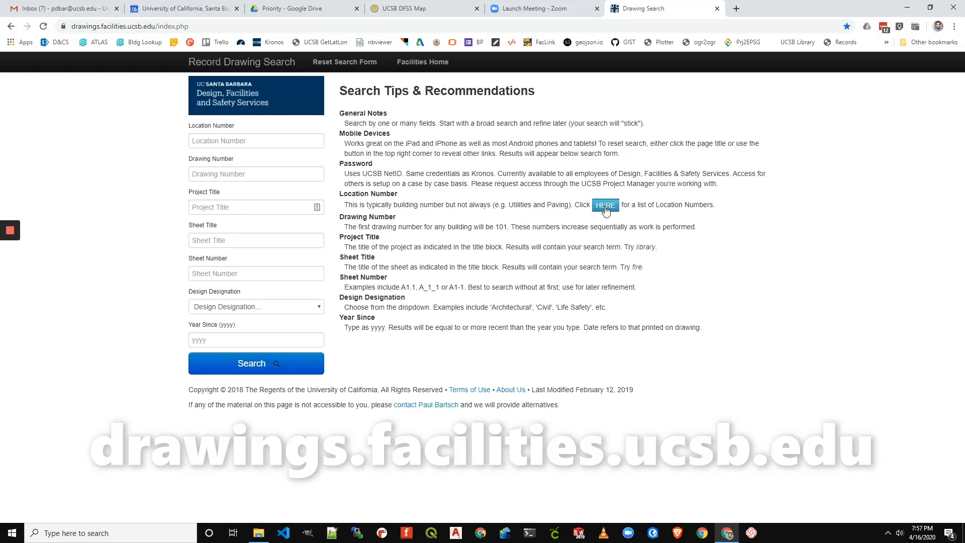
{"action": "left_click", "coordinate": [605, 204]}
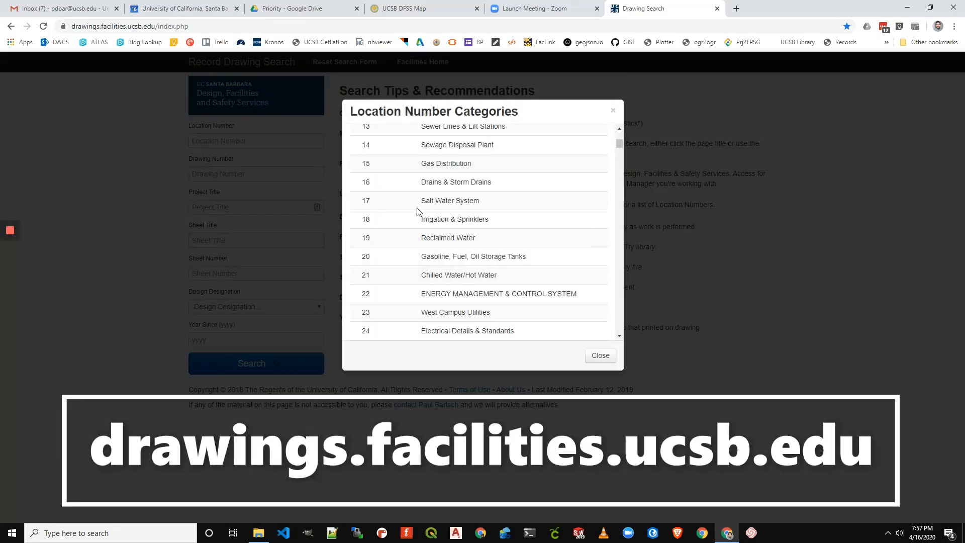
{"action": "scroll", "scroll_direction": "up", "scroll_amount": 3}
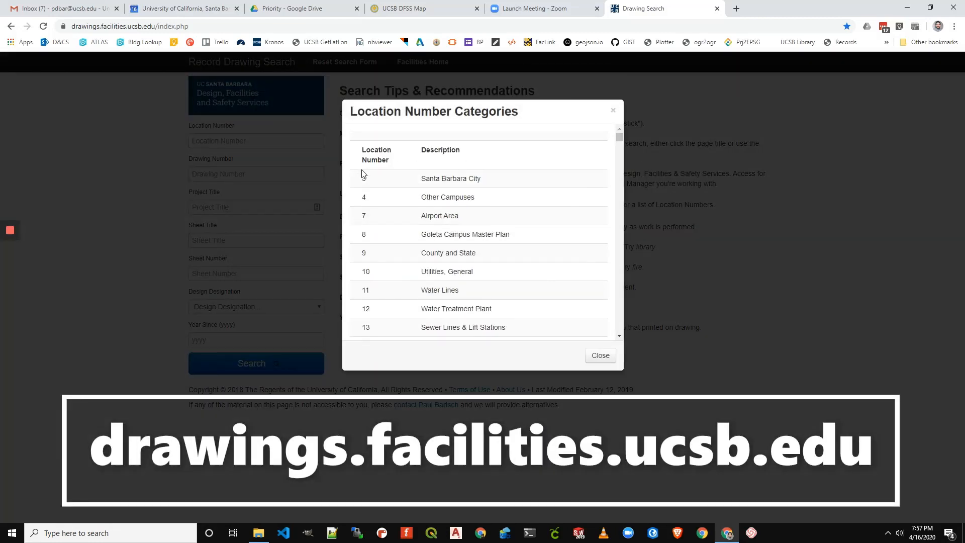
{"action": "scroll", "scroll_direction": "down", "scroll_amount": 3}
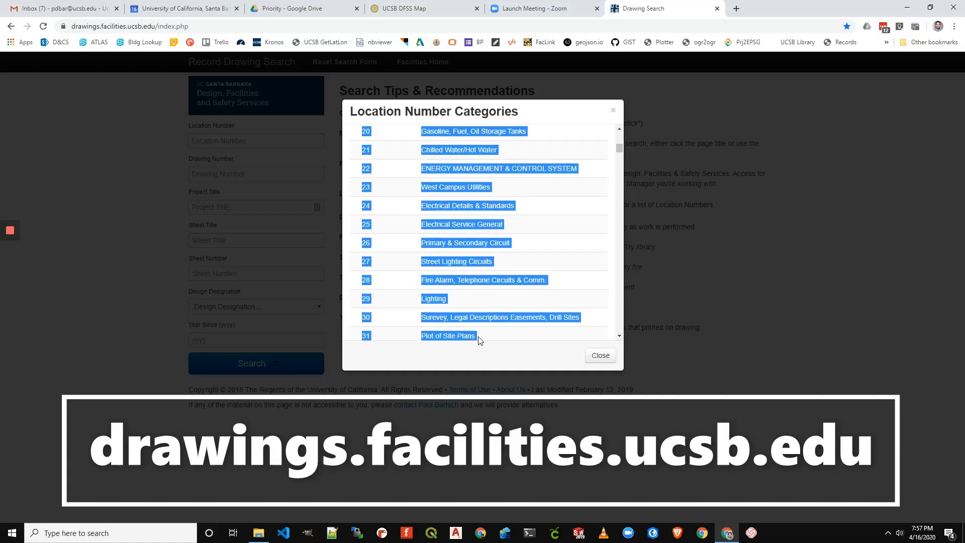
{"action": "scroll", "scroll_direction": "up", "scroll_amount": 3}
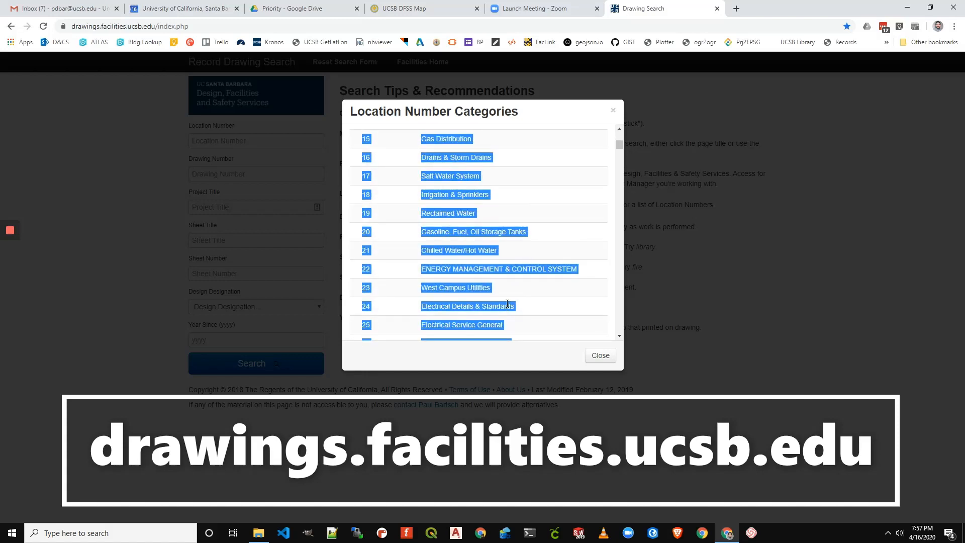
{"action": "scroll", "scroll_direction": "up", "scroll_amount": 3}
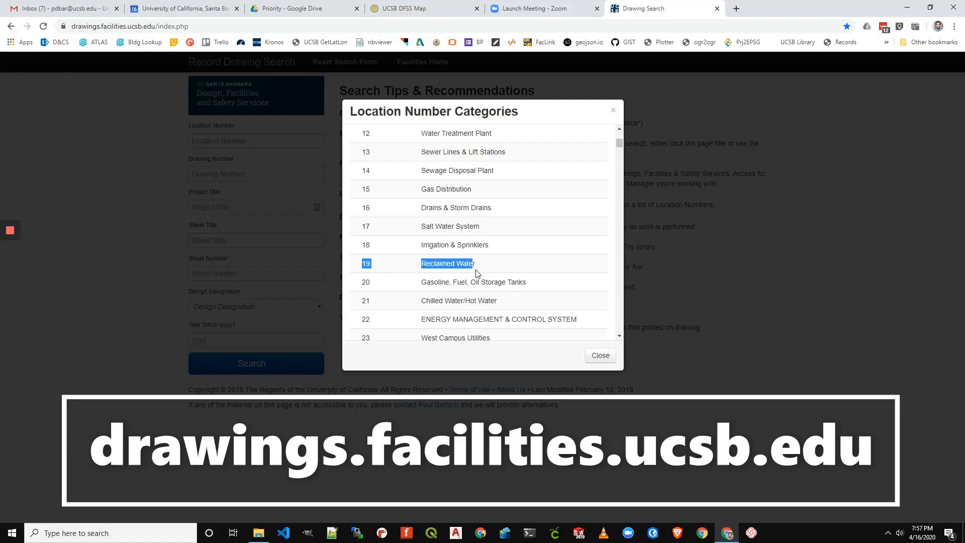
{"action": "mouse_move", "coordinate": [537, 310]}
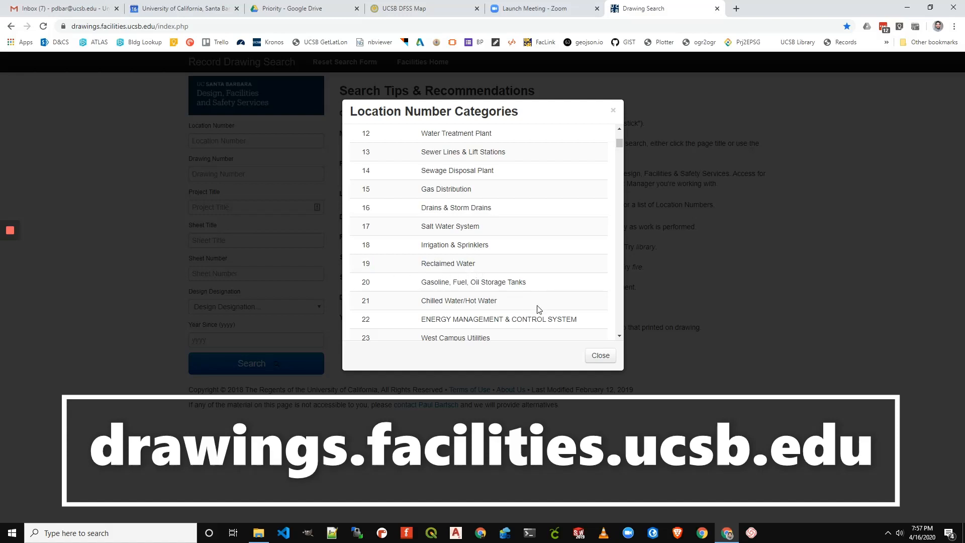
{"action": "left_click", "coordinate": [599, 355]}
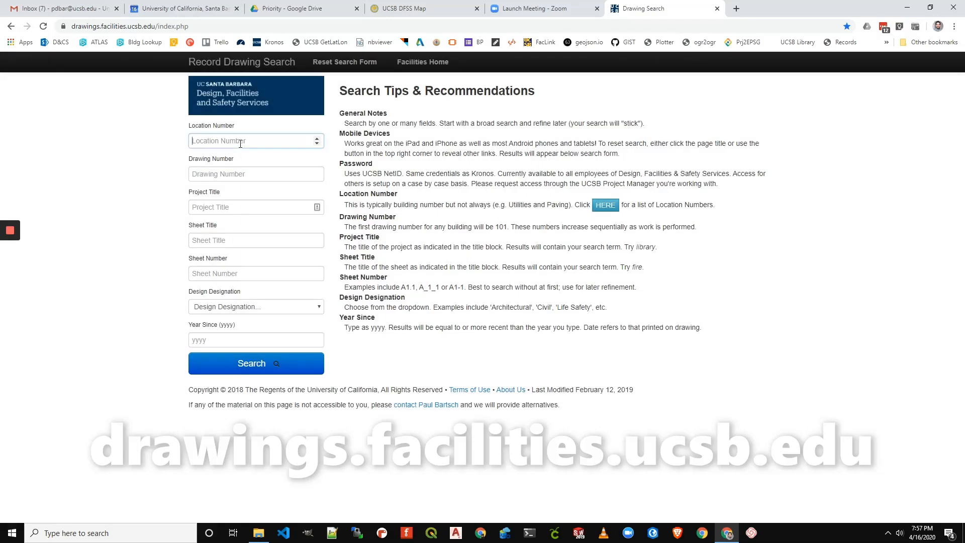
Search by location number 19, returning 165 reclaimed-water drawings.
{"action": "type", "text": "19"}
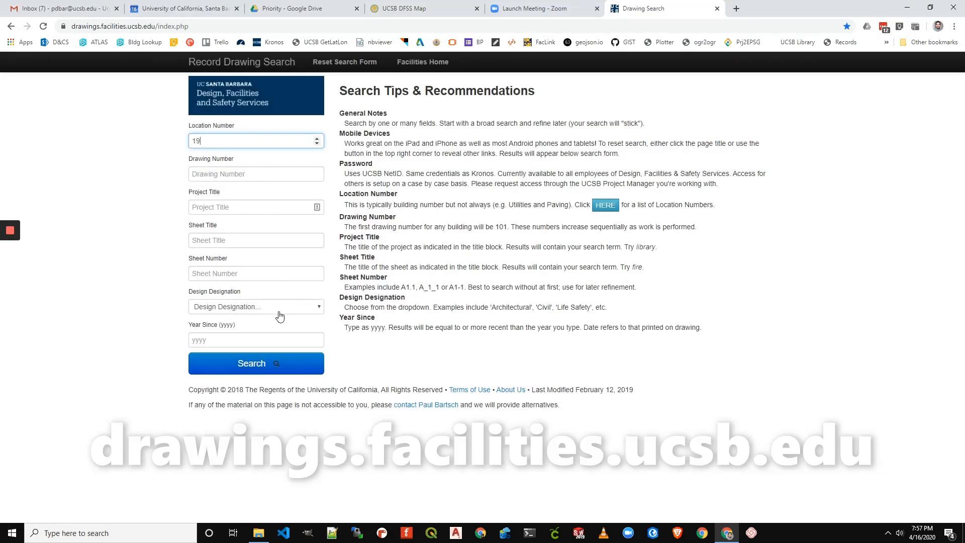
{"action": "left_click", "coordinate": [256, 363]}
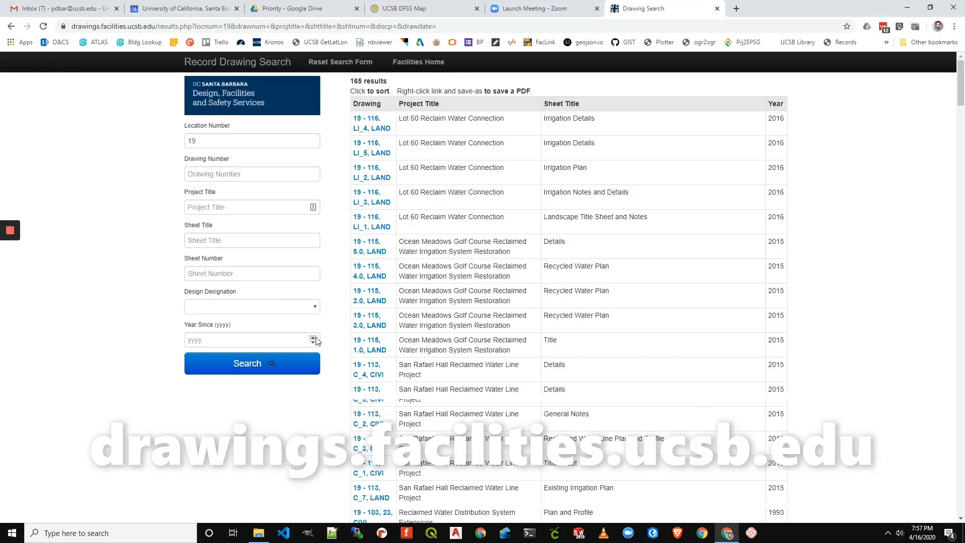